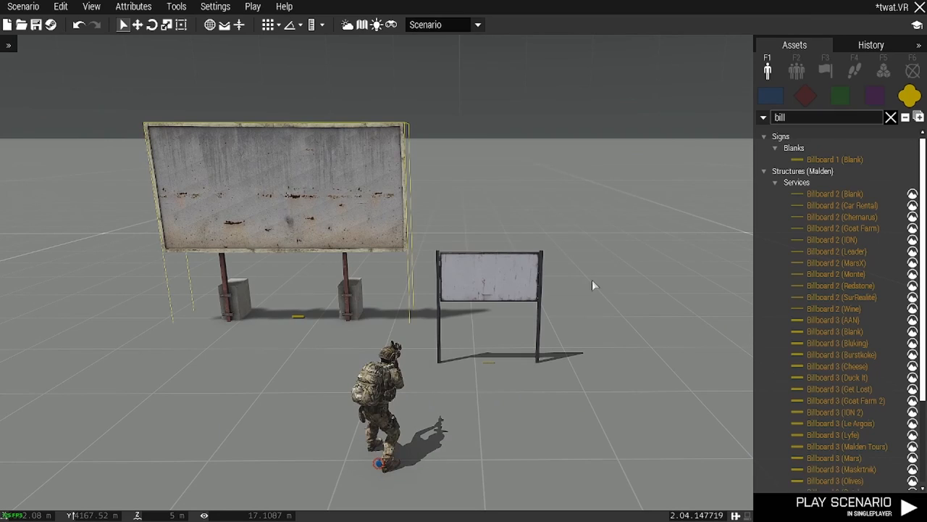
pyautogui.moveTo(593, 284)
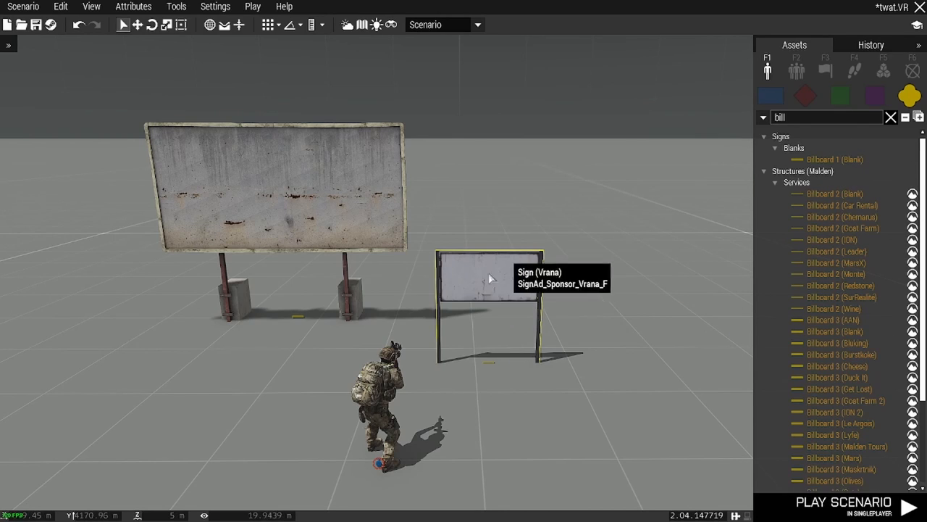
pyautogui.moveTo(490, 365)
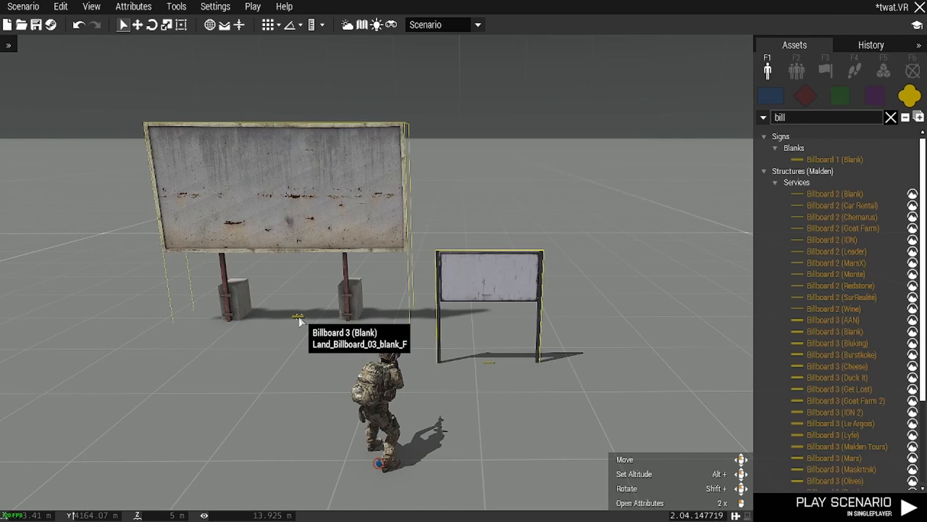
pyautogui.moveTo(490, 365)
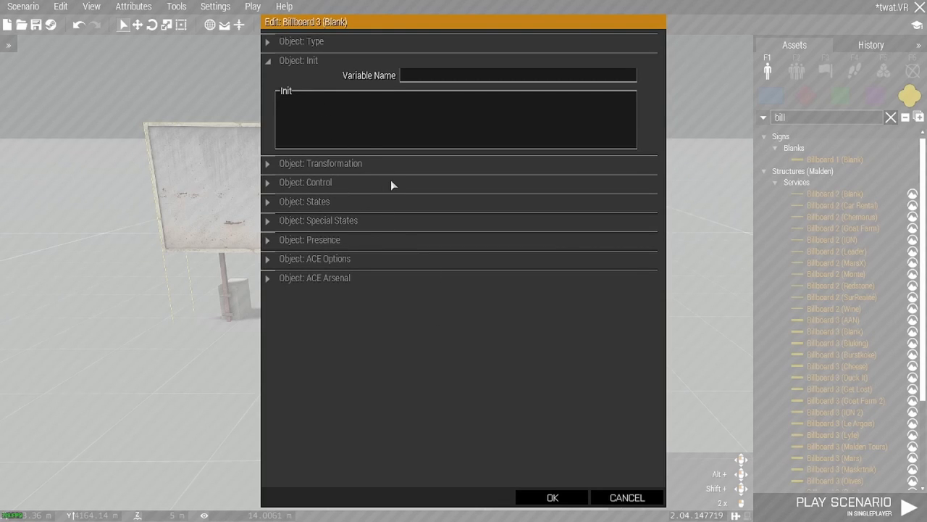
# Name the billboard Billboard1 with init Billboard1 setObjectTextureGlobal [0, "media\images\Apollo.jpg"]; and confirm
pyautogui.write('setObjectTextureGlobal [0, "media\\images\\Apollo.jpg"];')
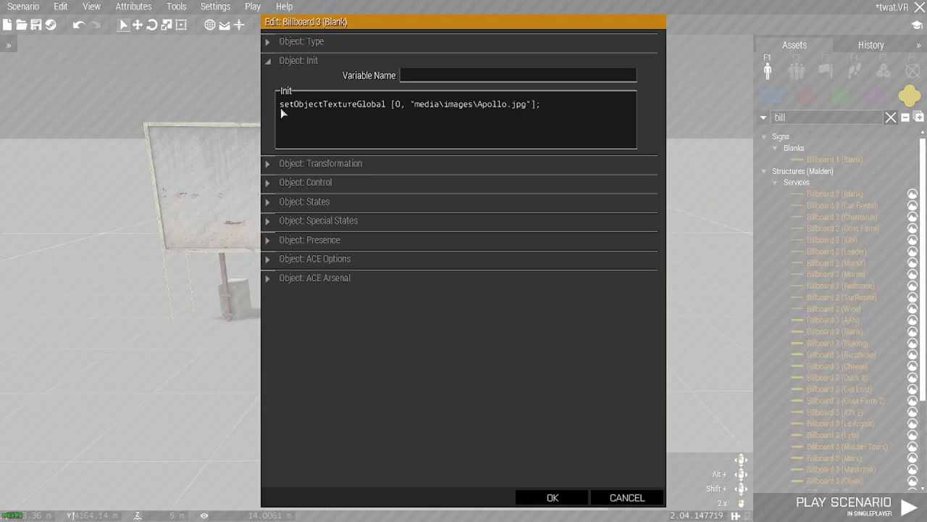
pyautogui.moveTo(388, 113)
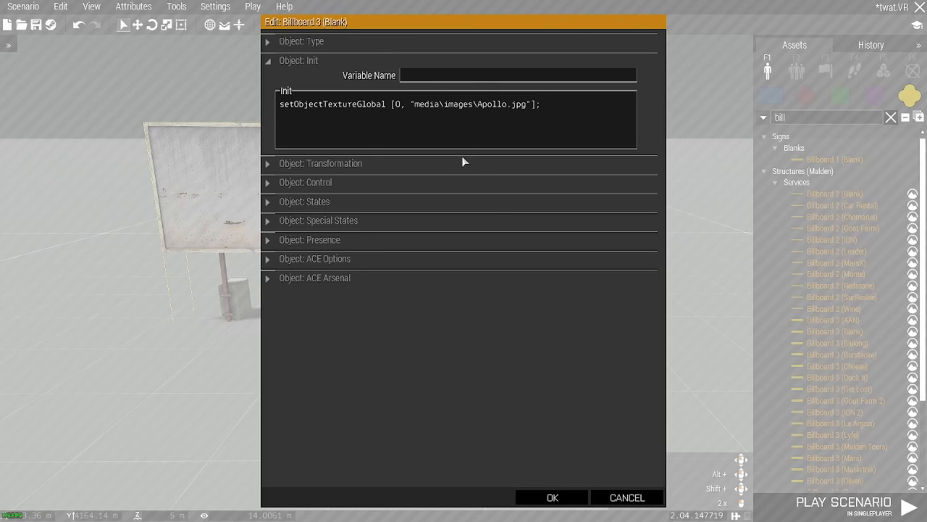
pyautogui.moveTo(475, 202)
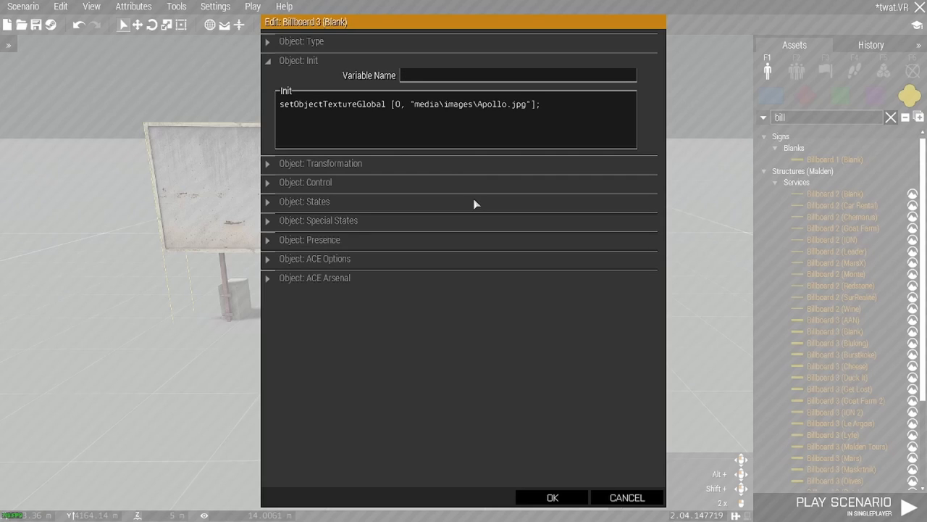
pyautogui.write('B')
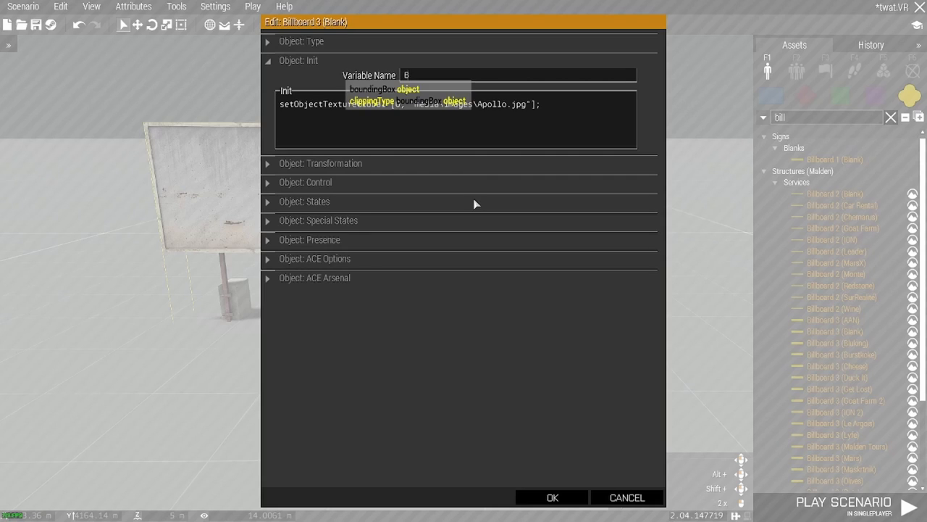
pyautogui.write('illboard1')
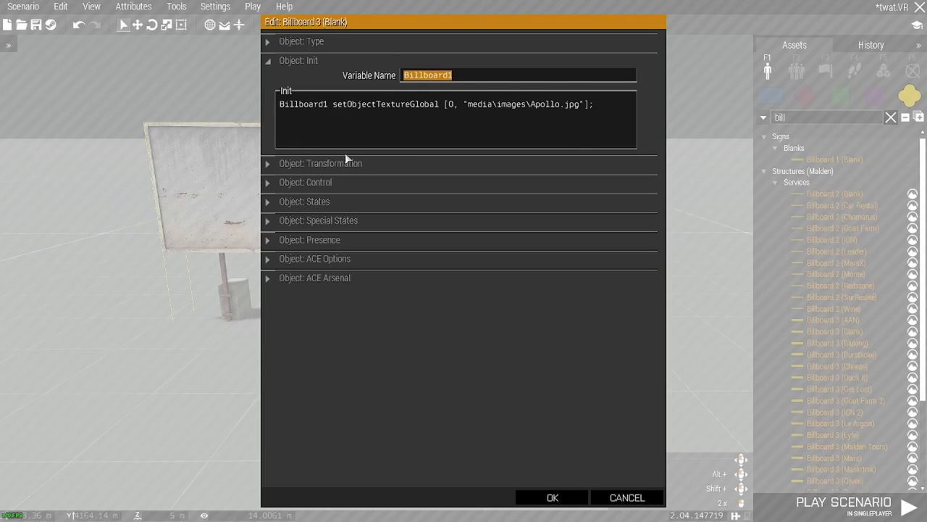
pyautogui.moveTo(432, 149)
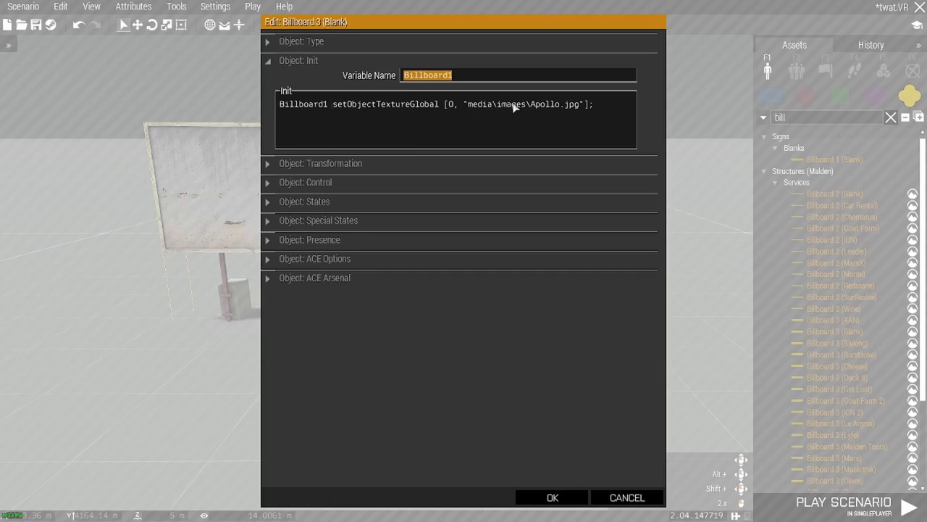
pyautogui.moveTo(547, 110)
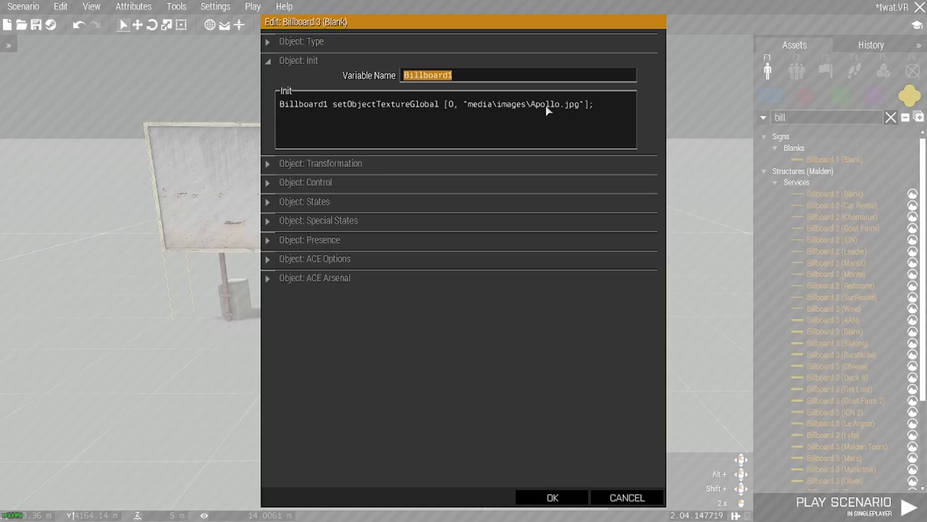
pyautogui.moveTo(486, 113)
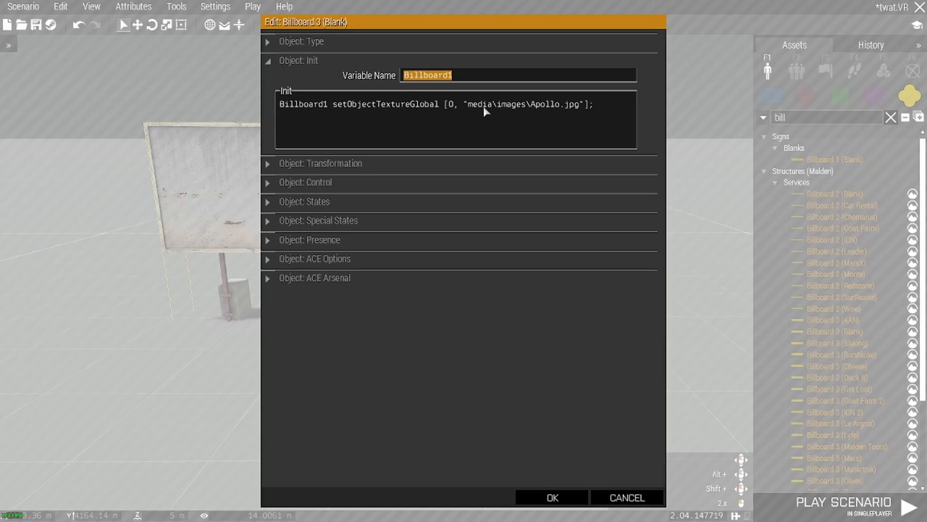
pyautogui.click(552, 497)
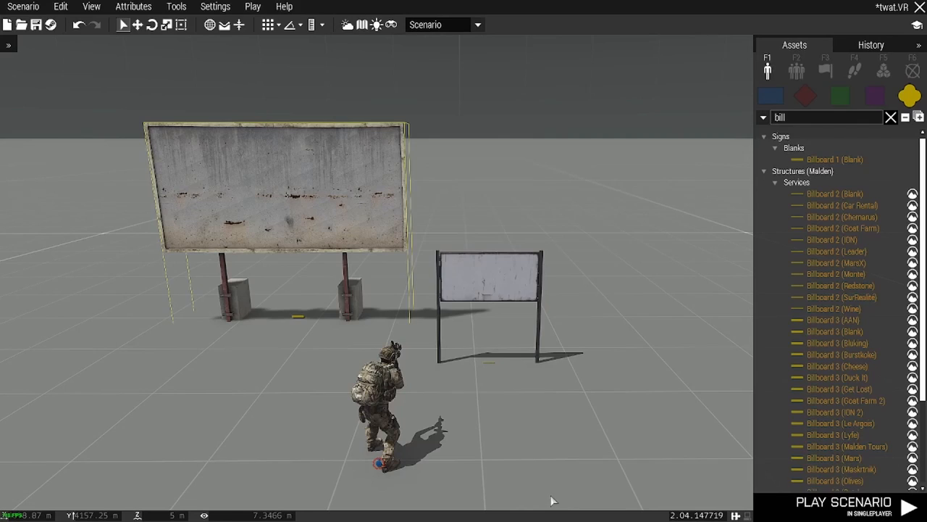
pyautogui.moveTo(287, 326)
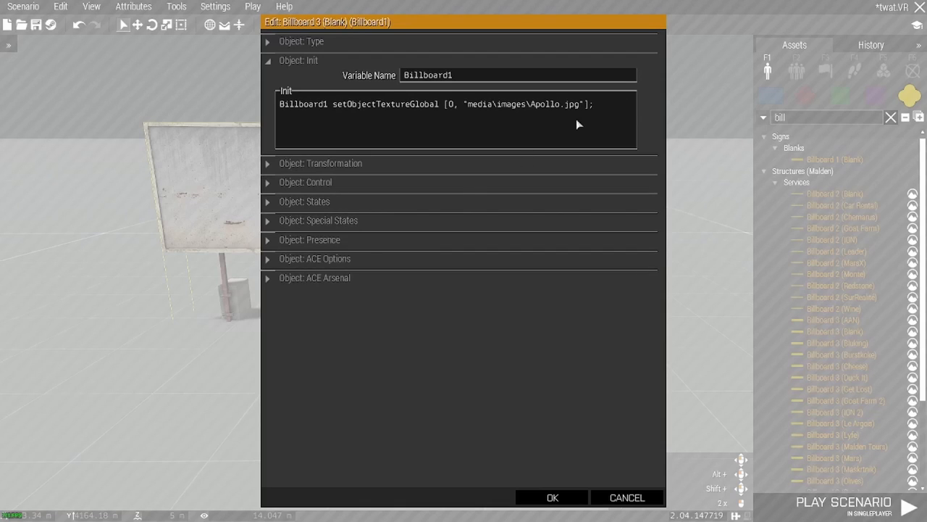
pyautogui.doubleClick(480, 104)
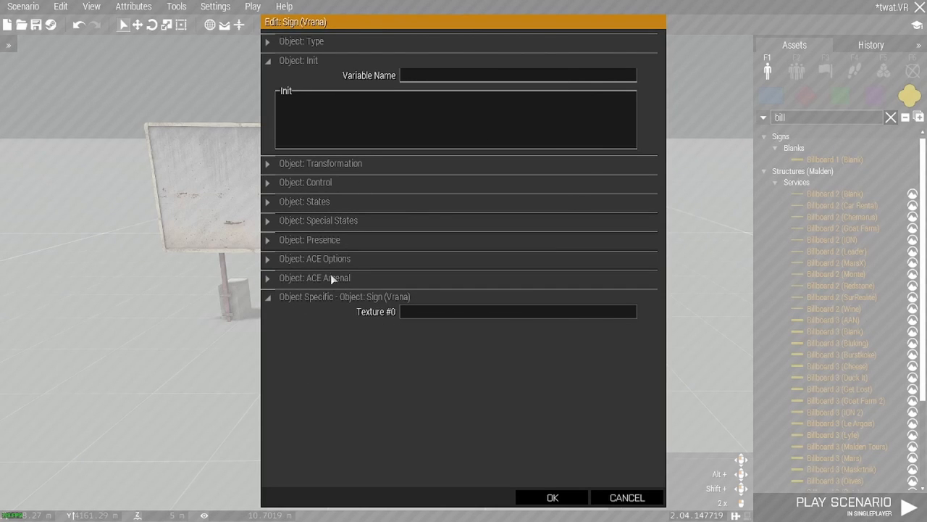
pyautogui.moveTo(340, 305)
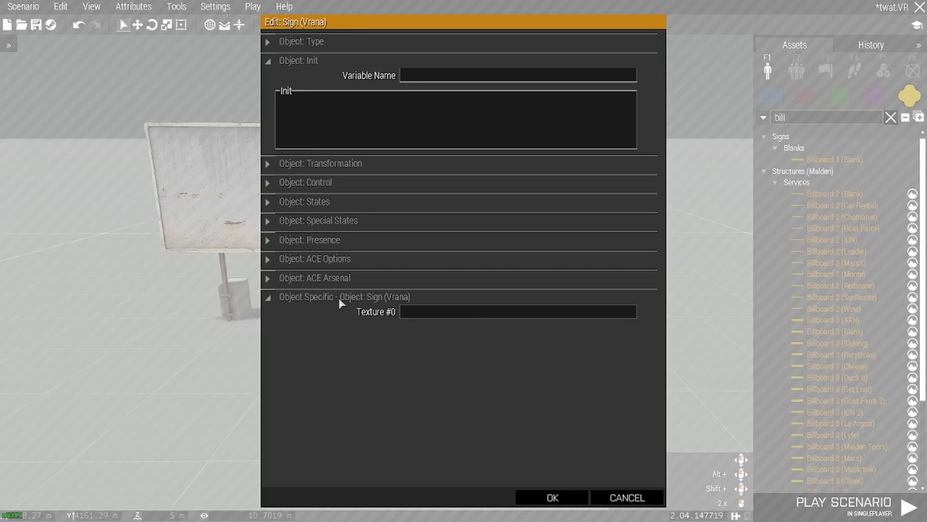
pyautogui.moveTo(403, 313)
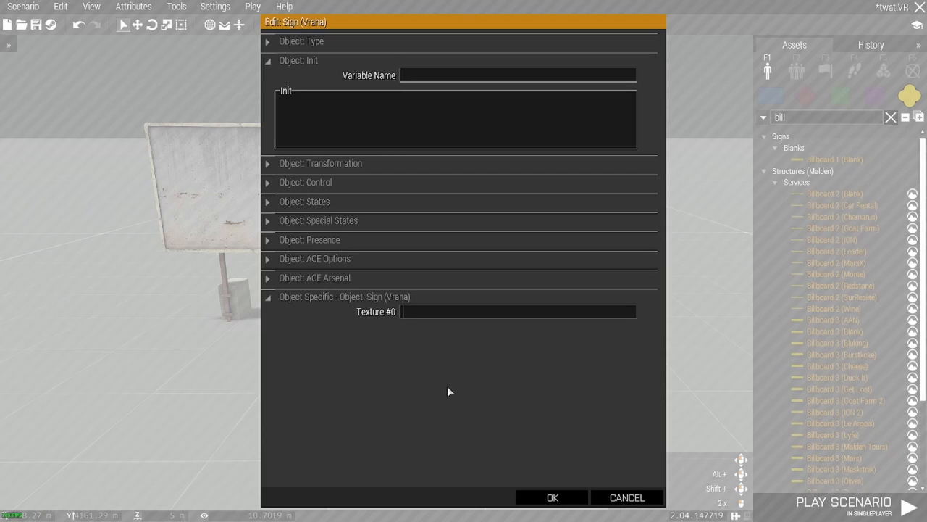
# Set the Sign (Vrana) Texture #0 to media\images\Apollo.jpg and confirm
pyautogui.write('media\\images\\Apollo.jpg')
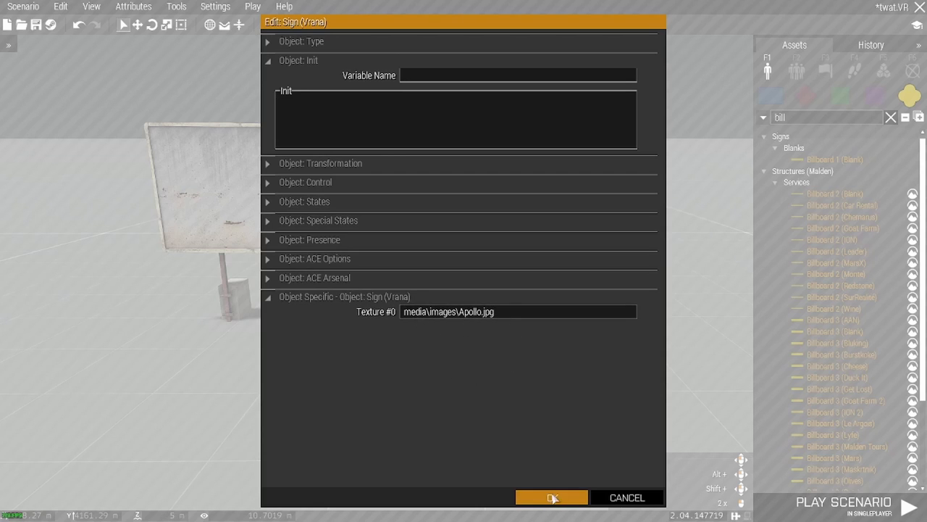
pyautogui.click(550, 497)
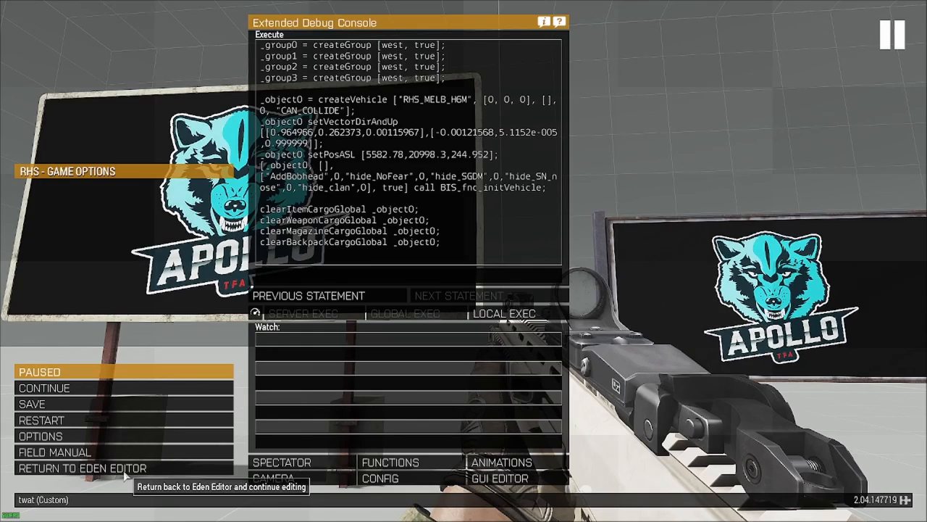
pyautogui.click(82, 466)
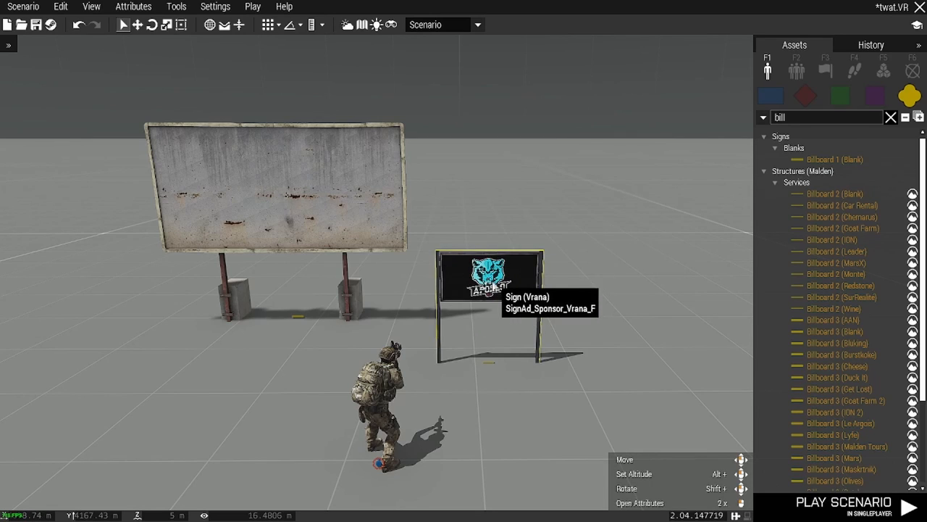
pyautogui.moveTo(324, 203)
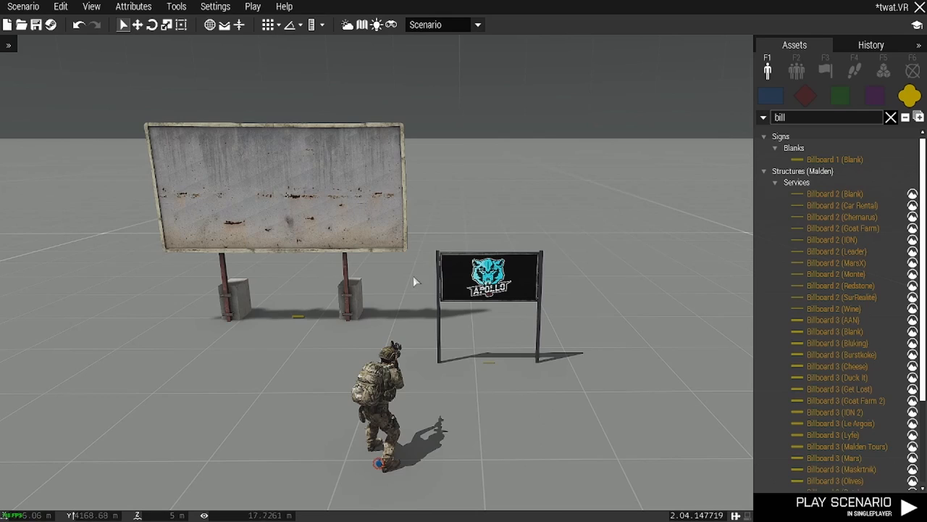
pyautogui.moveTo(485, 326)
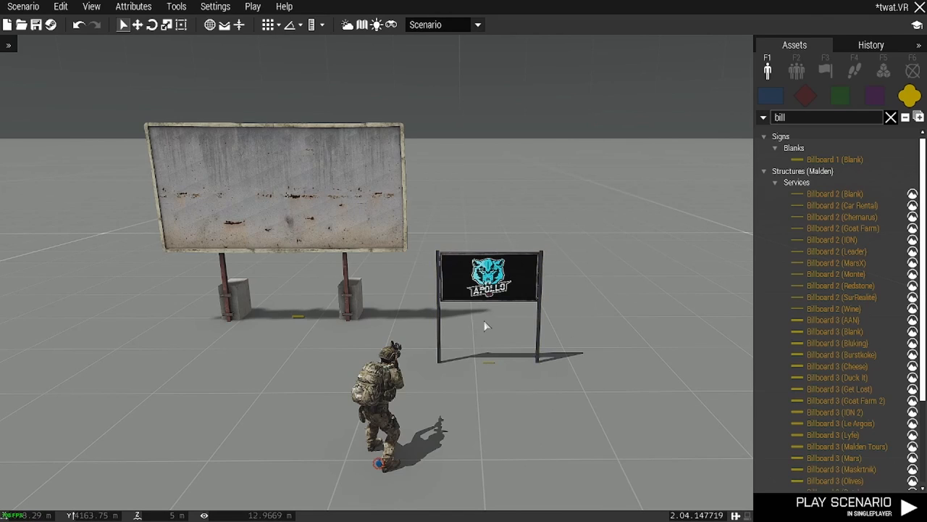
pyautogui.moveTo(498, 332)
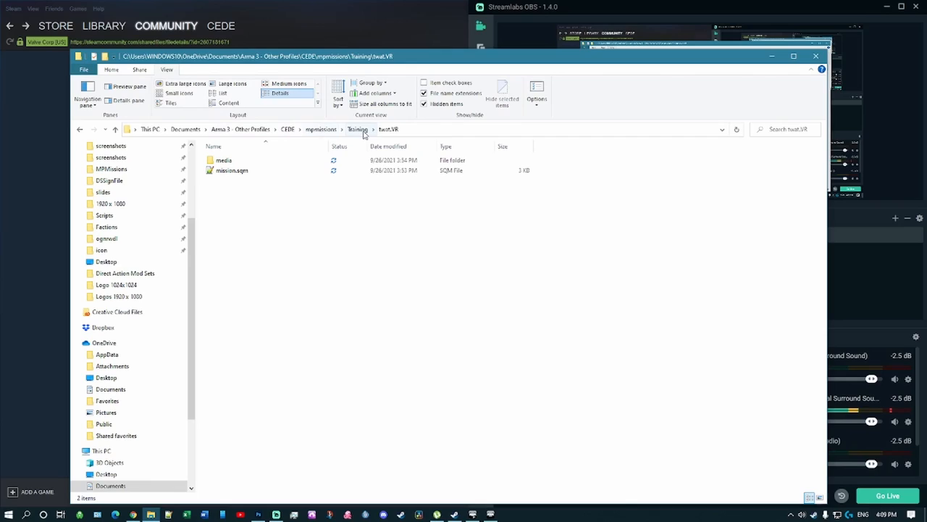
# Browse into the mission's media\images folder and select Apollo.jpg
pyautogui.click(223, 160)
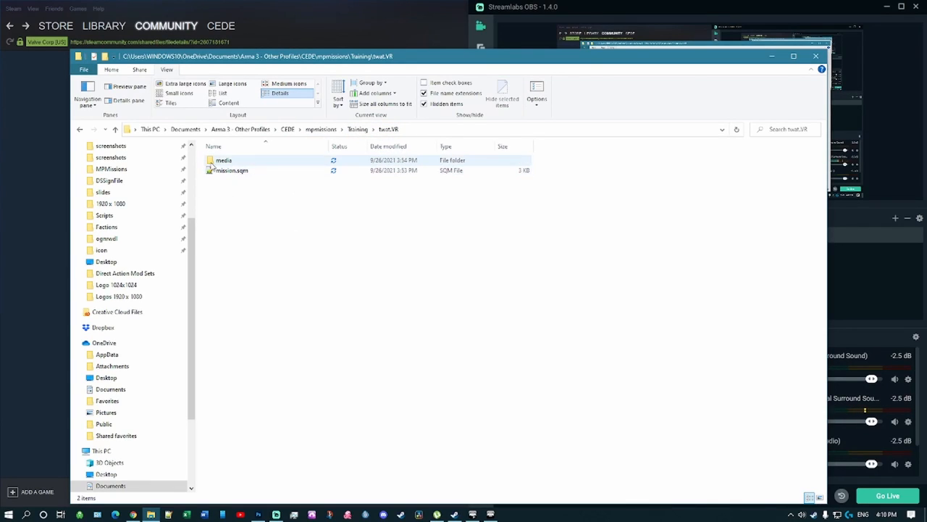
pyautogui.moveTo(224, 159)
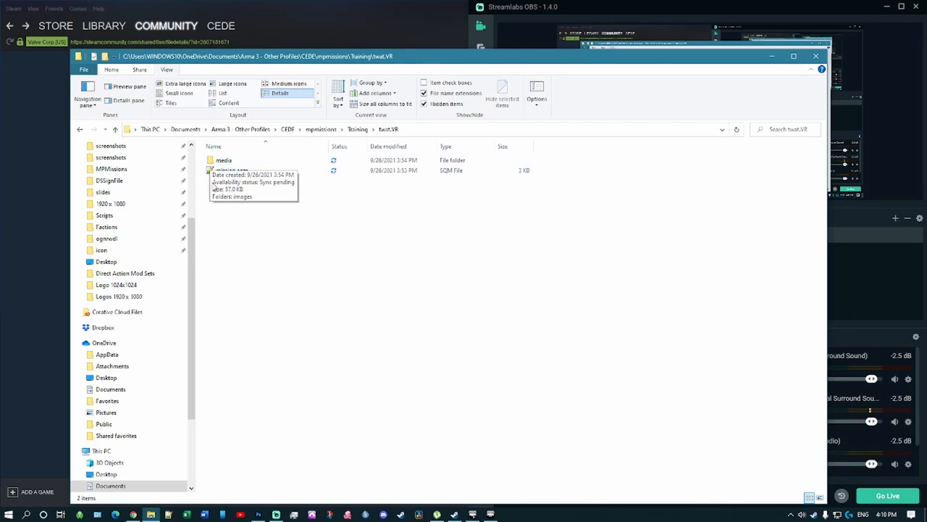
pyautogui.moveTo(180, 197)
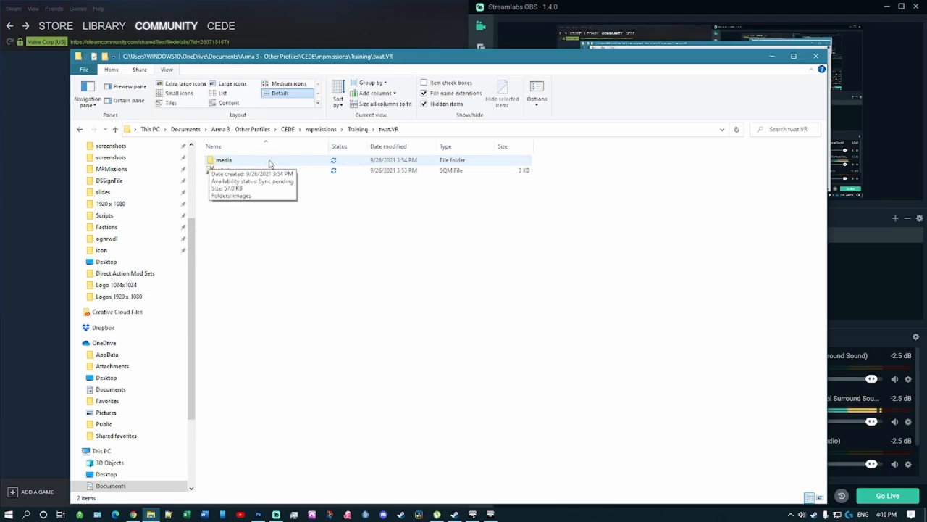
pyautogui.doubleClick(223, 160)
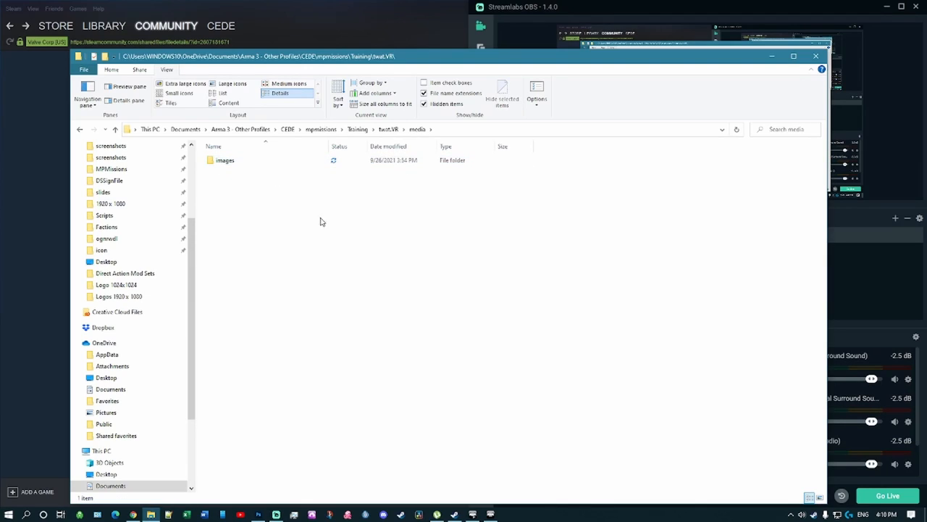
pyautogui.moveTo(239, 159)
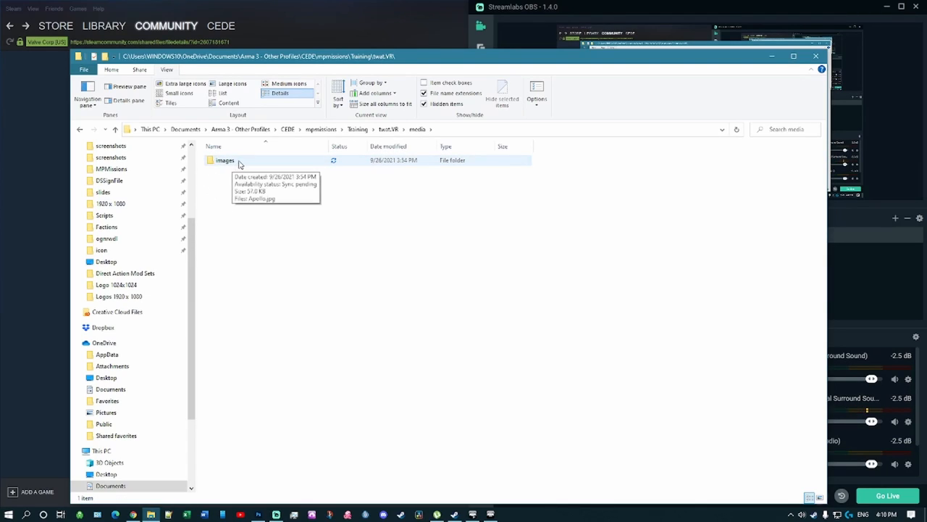
pyautogui.doubleClick(226, 160)
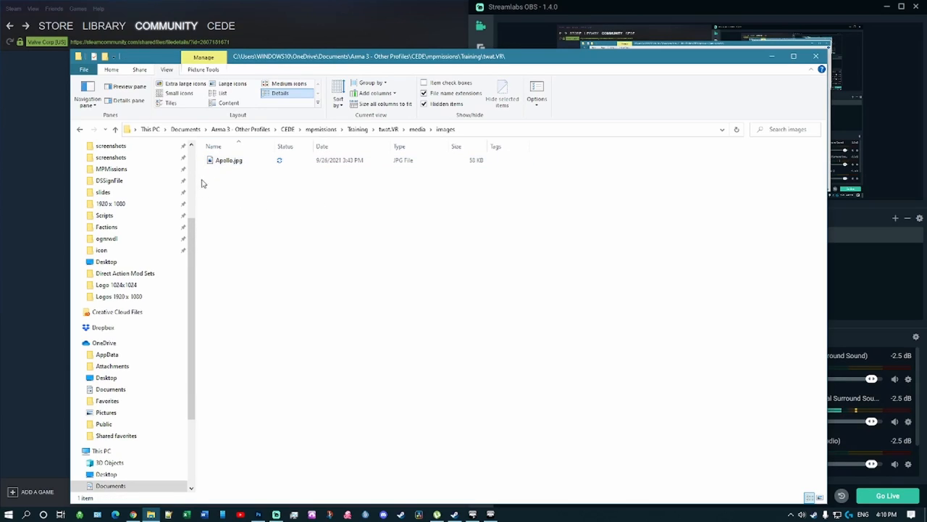
pyautogui.moveTo(245, 232)
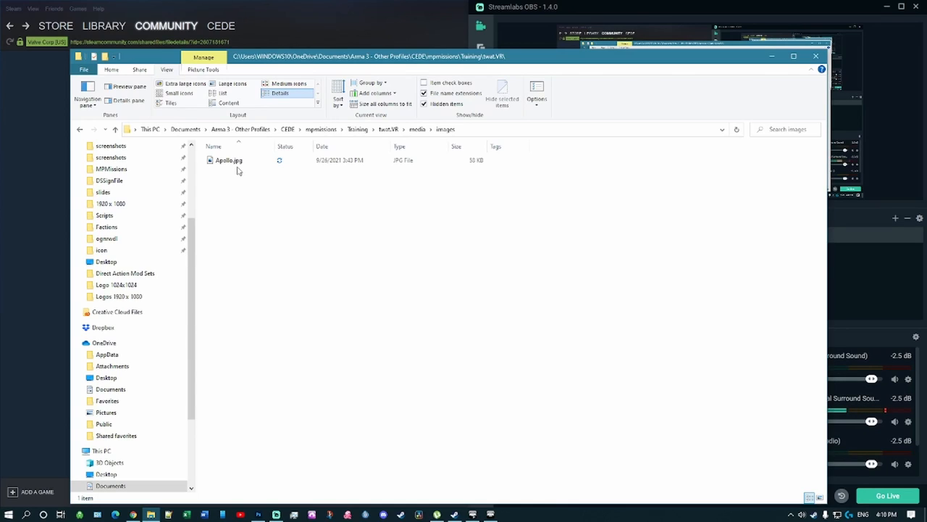
pyautogui.click(229, 159)
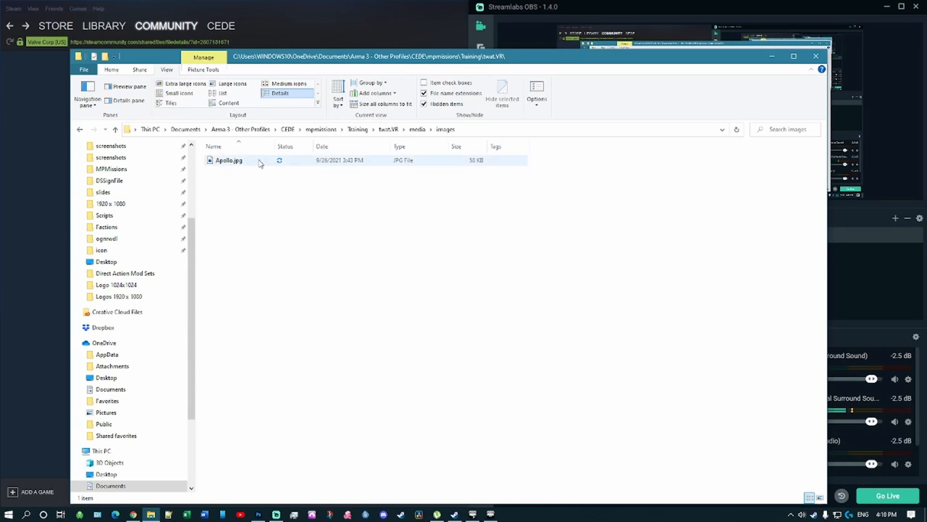
pyautogui.click(476, 157)
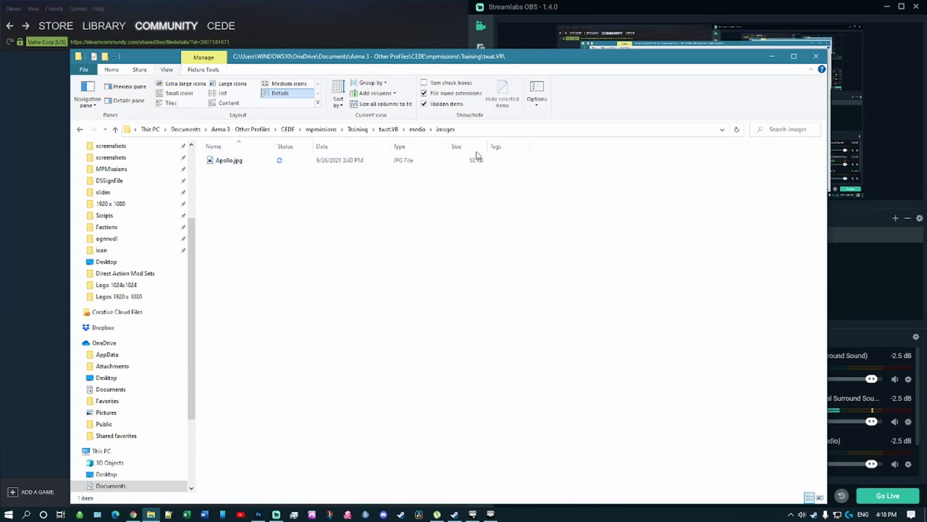
pyautogui.click(229, 159)
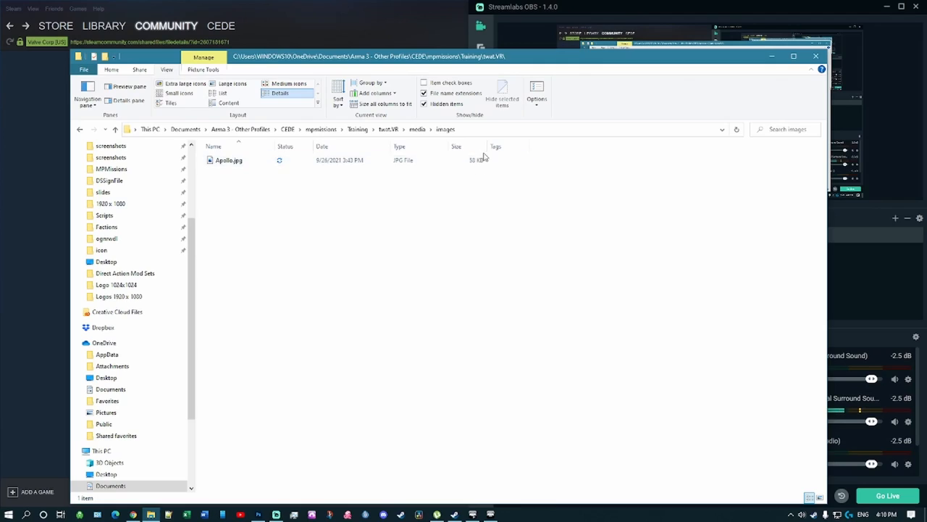
pyautogui.moveTo(446, 207)
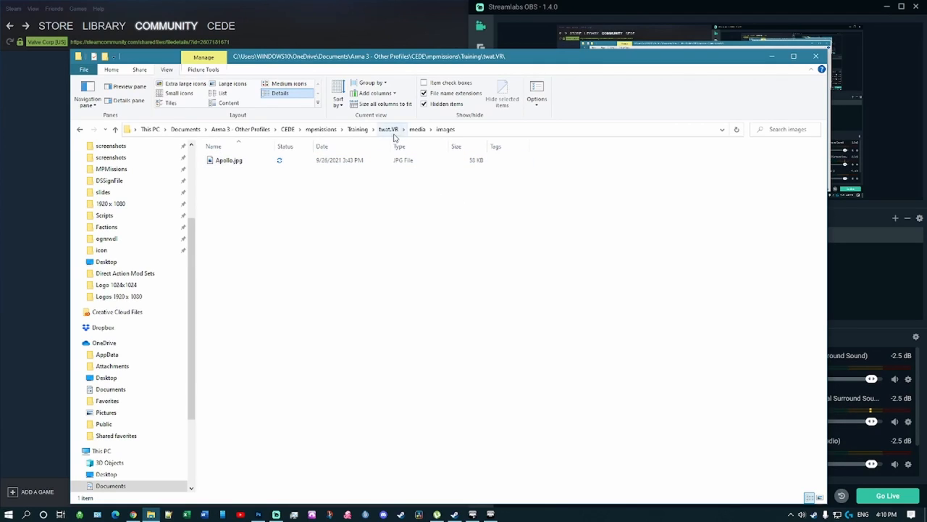
pyautogui.moveTo(594, 267)
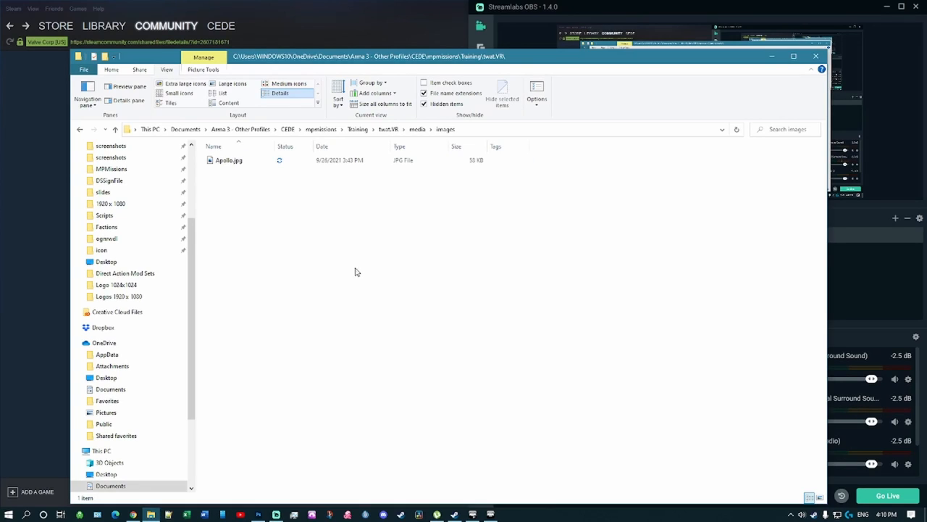
pyautogui.moveTo(447, 420)
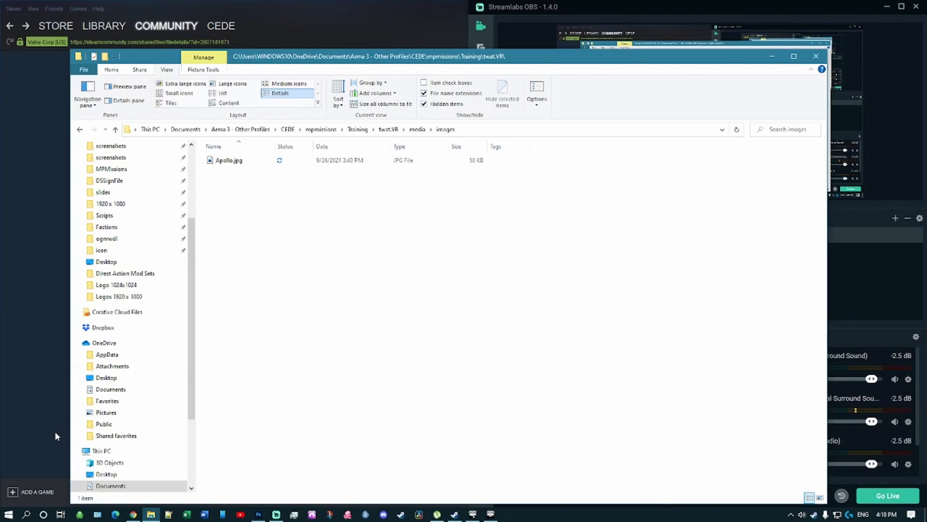
pyautogui.moveTo(333, 376)
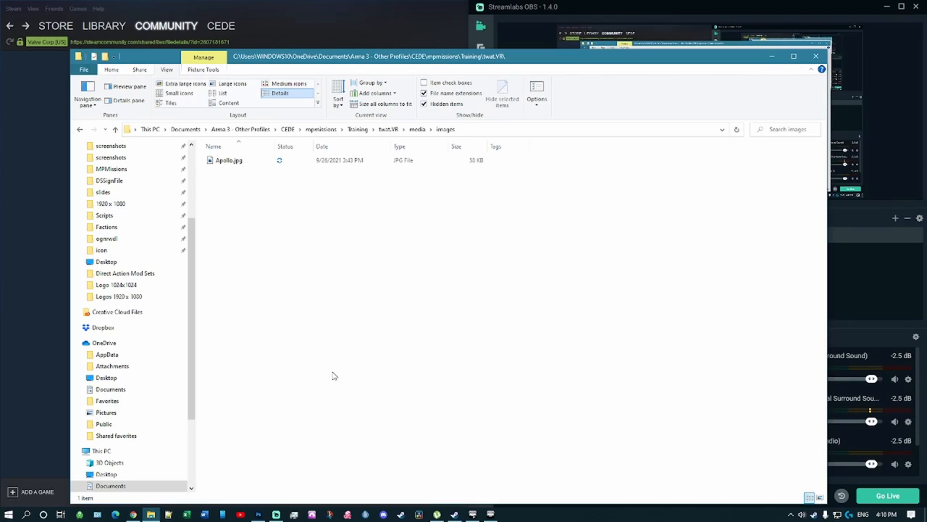